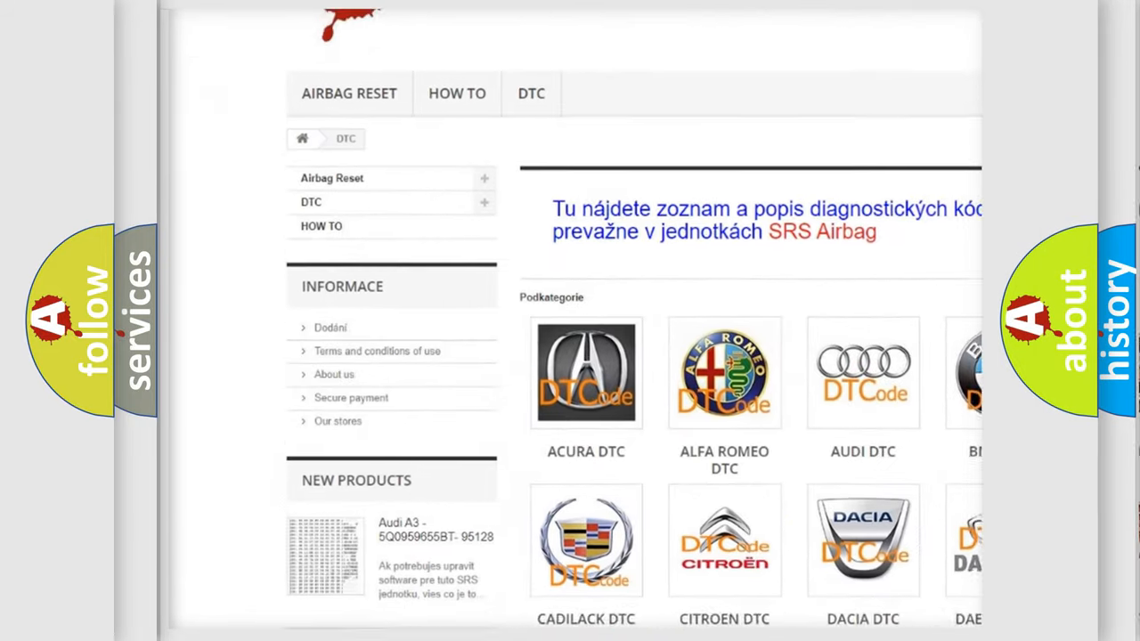
scroll("down", 3)
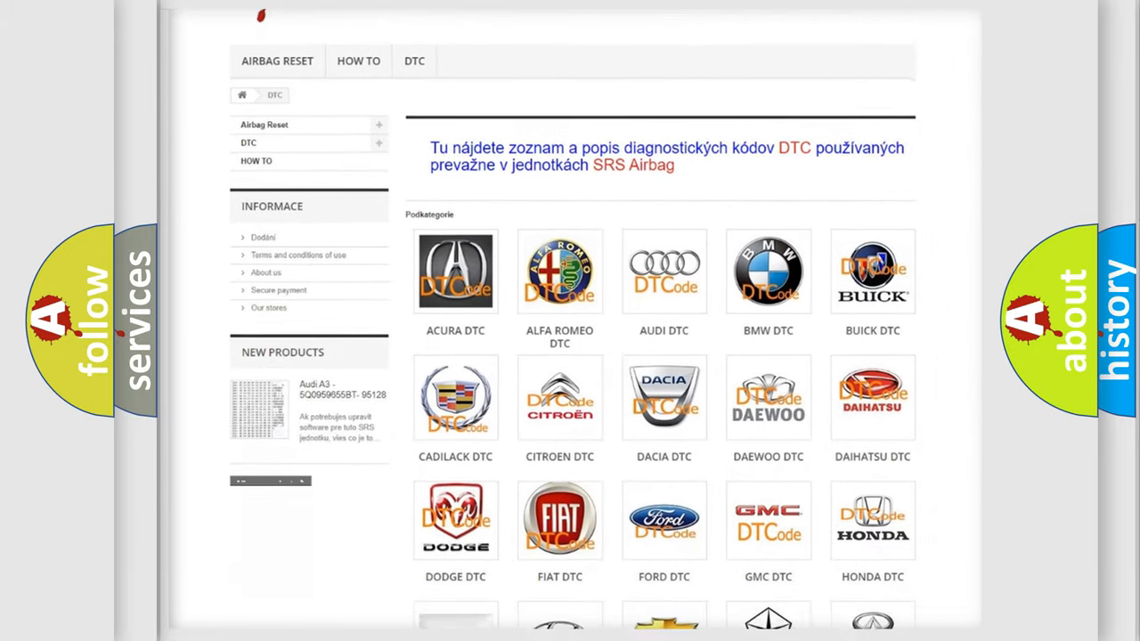
scroll("down", 3)
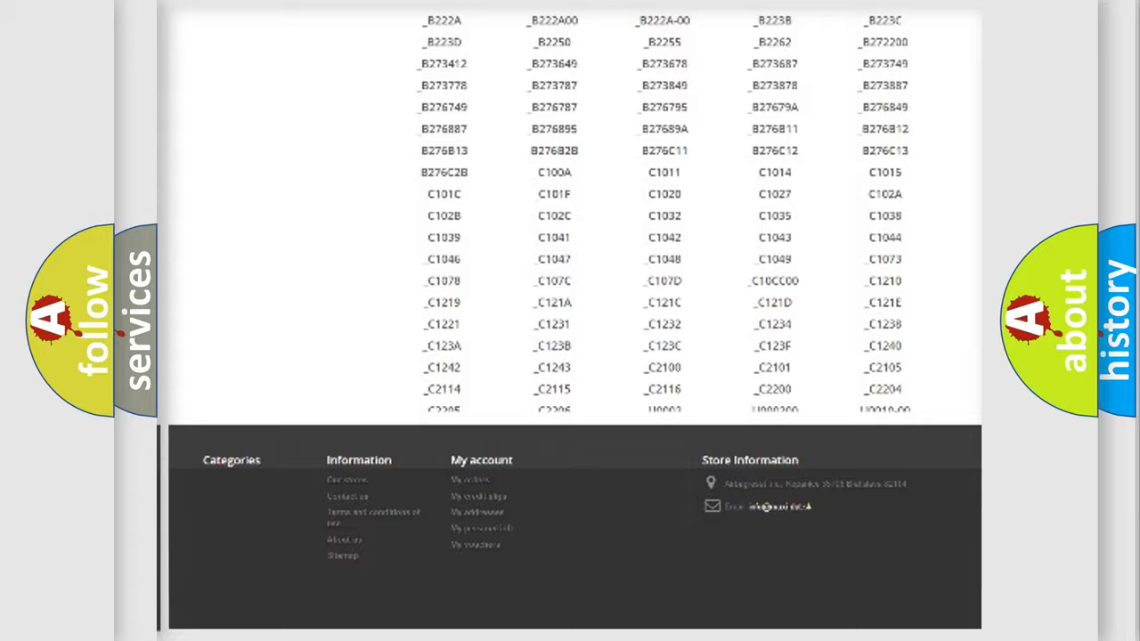
scroll("up", 3)
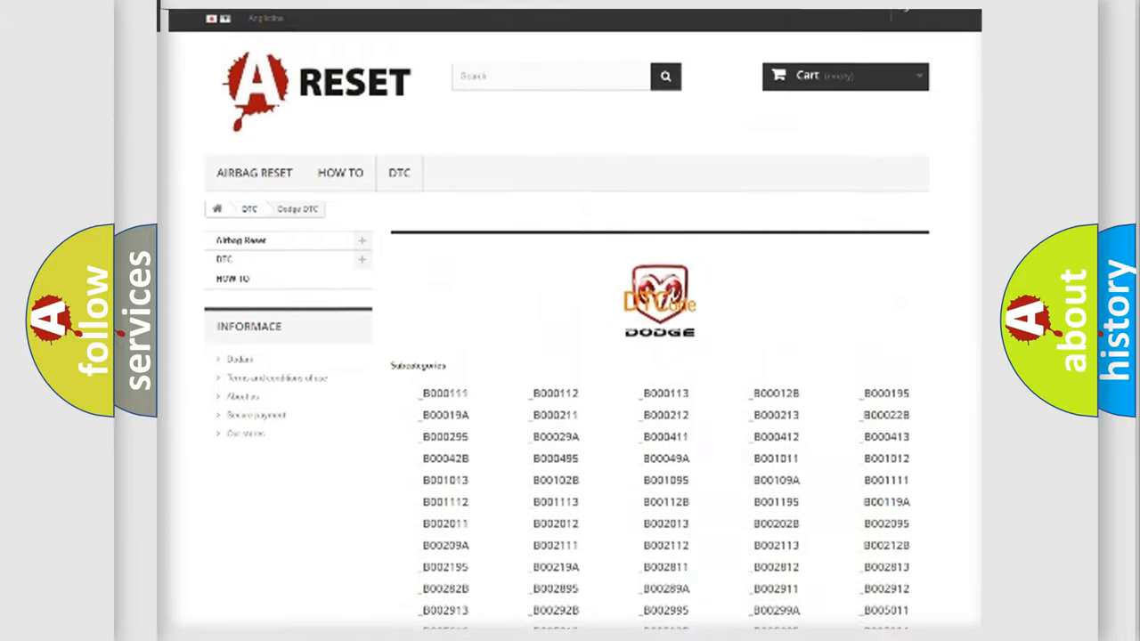